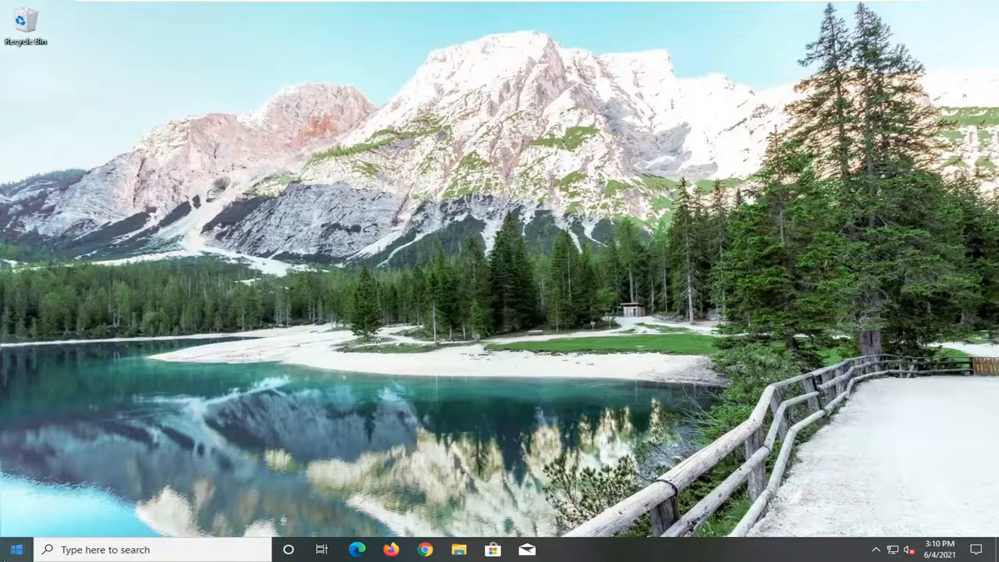
# Search 'device' from the taskbar and launch Device Manager
pyautogui.write('device')
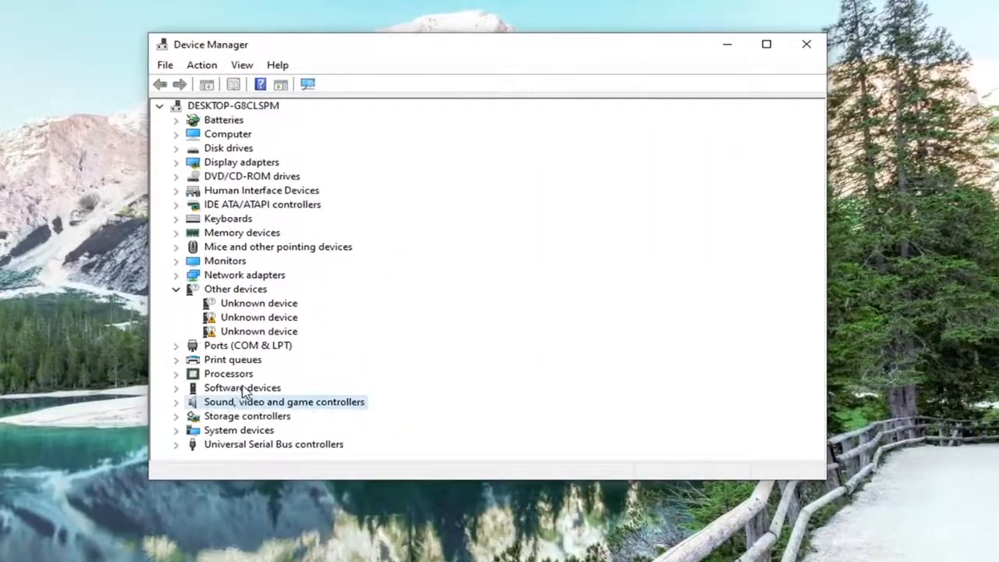
# Expand Sound, video and game controllers and bring up the High Definition Audio Device's context menu
pyautogui.click(175, 401)
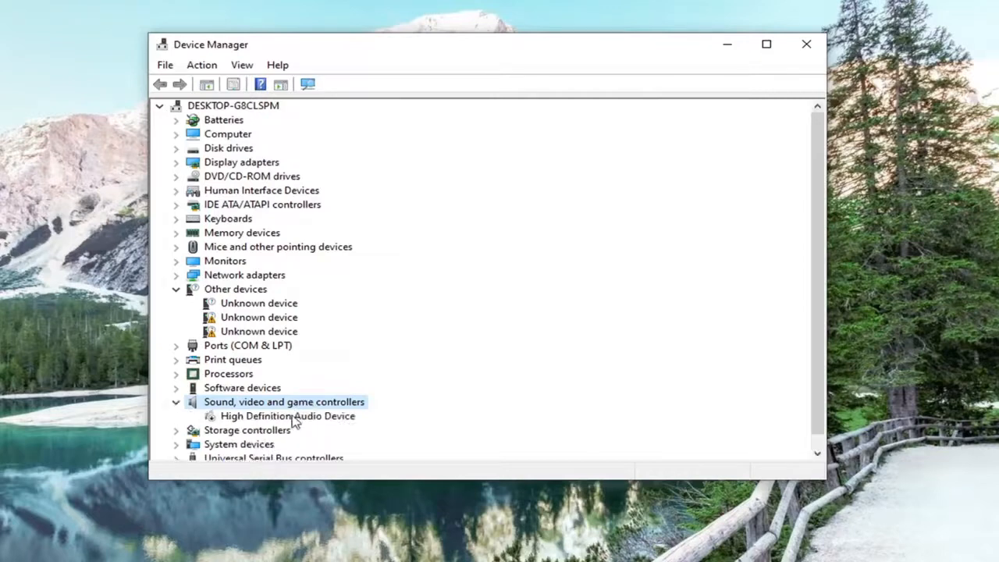
pyautogui.click(287, 415)
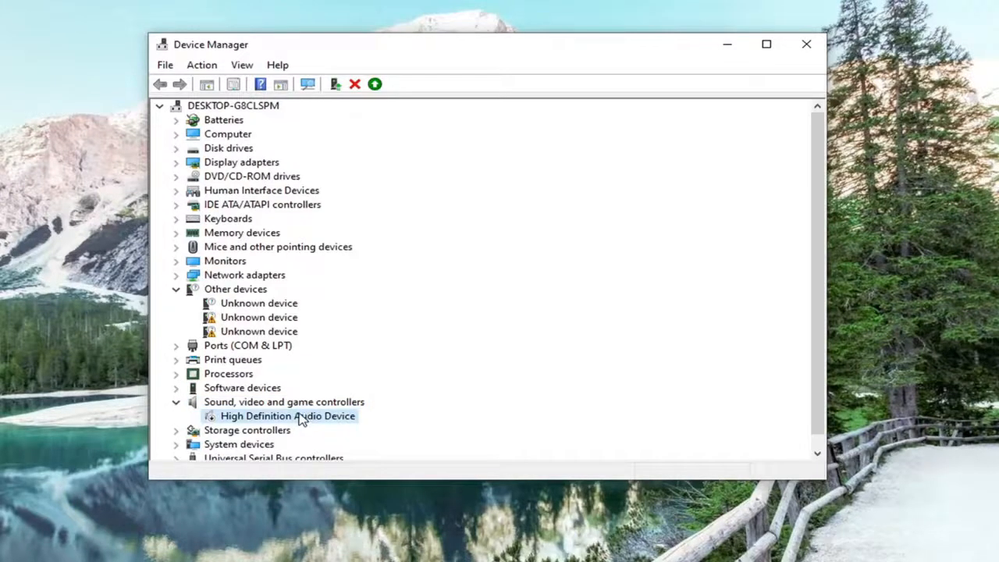
pyautogui.rightClick(288, 415)
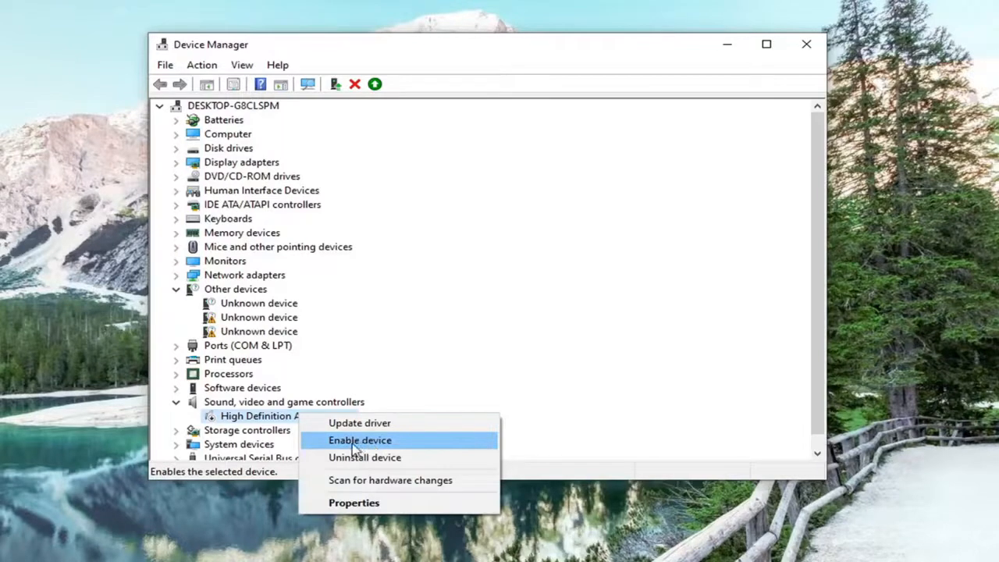
# Enable the High Definition Audio Device and verify it now offers Disable device
pyautogui.click(358, 440)
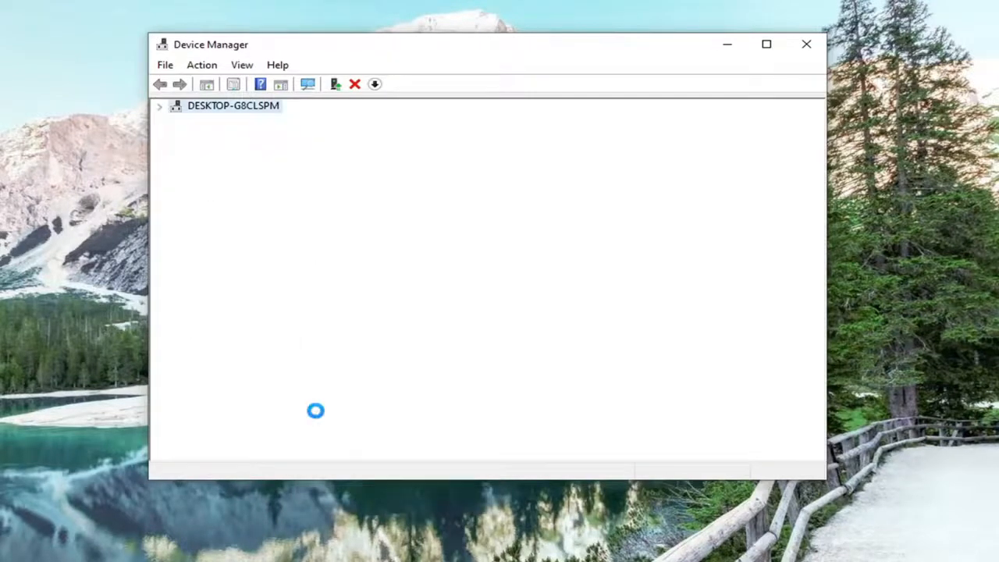
pyautogui.rightClick(265, 431)
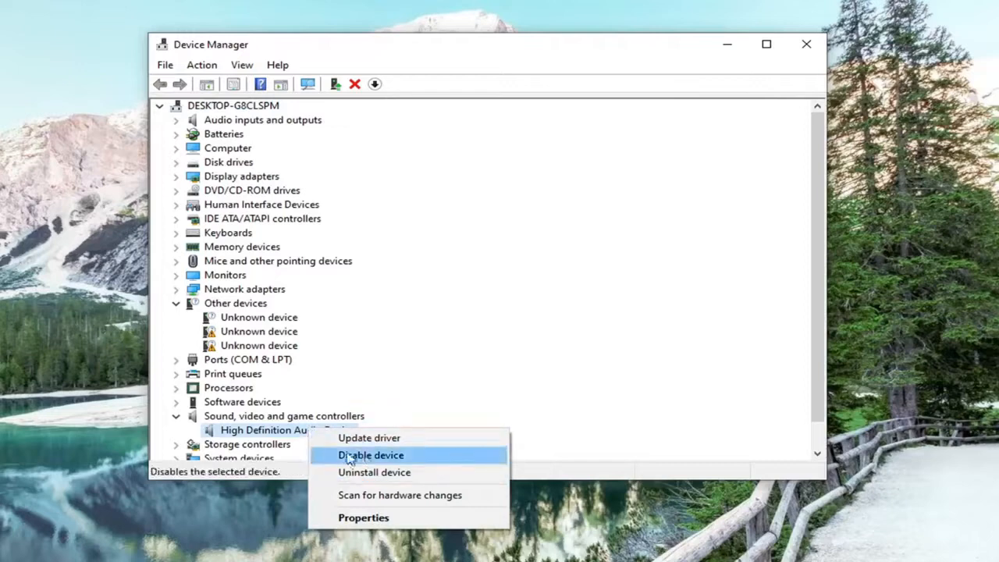
pyautogui.moveTo(369, 436)
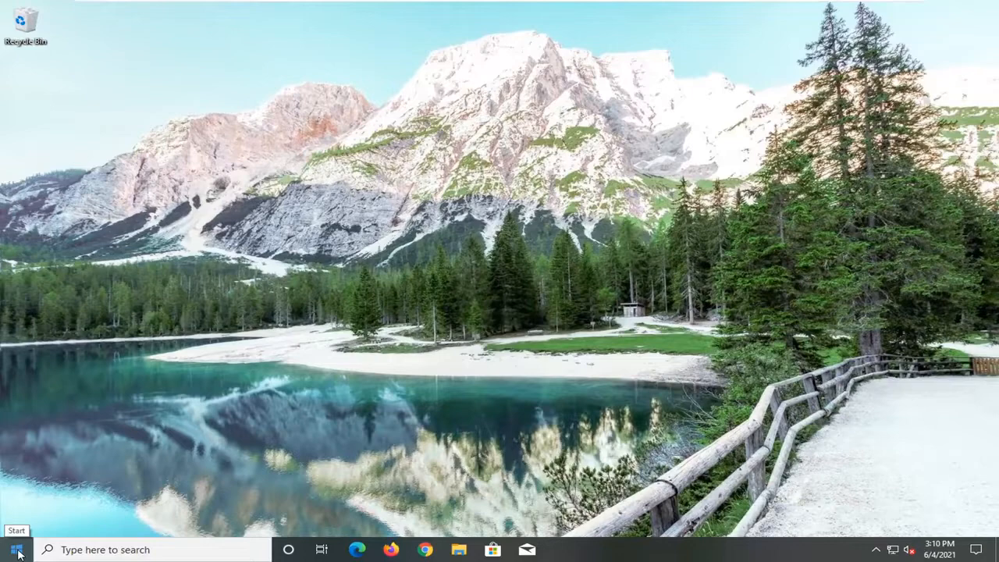
# Search 'services' from Start and launch the Services console
pyautogui.click(13, 549)
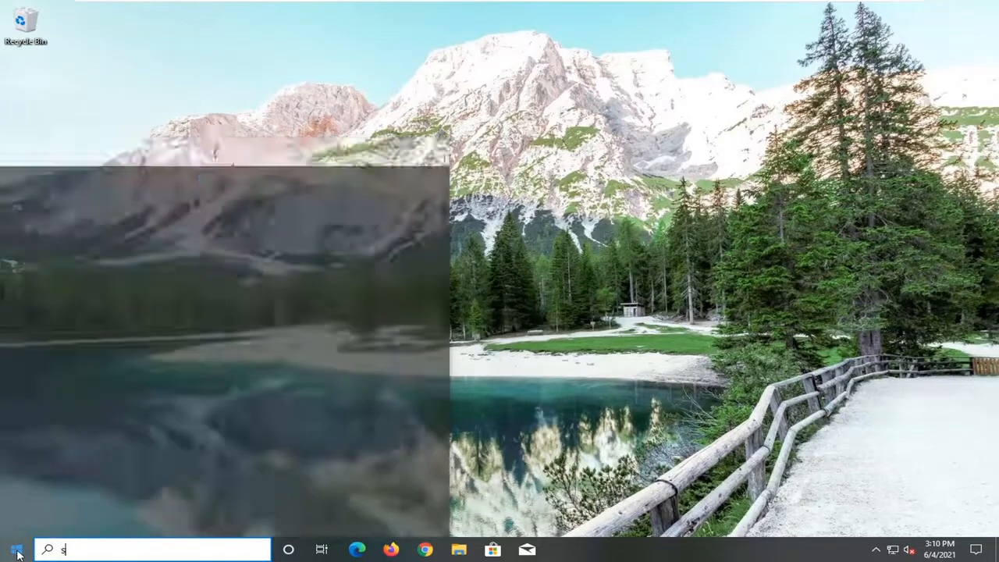
pyautogui.write('ervices')
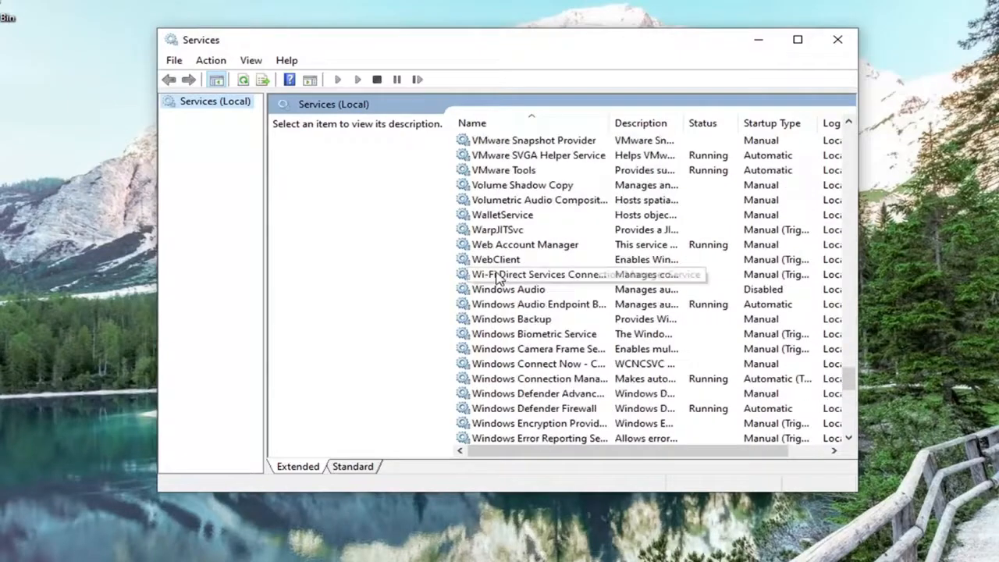
# Set the Windows Audio service to Automatic startup, start it, and confirm with OK
pyautogui.doubleClick(509, 288)
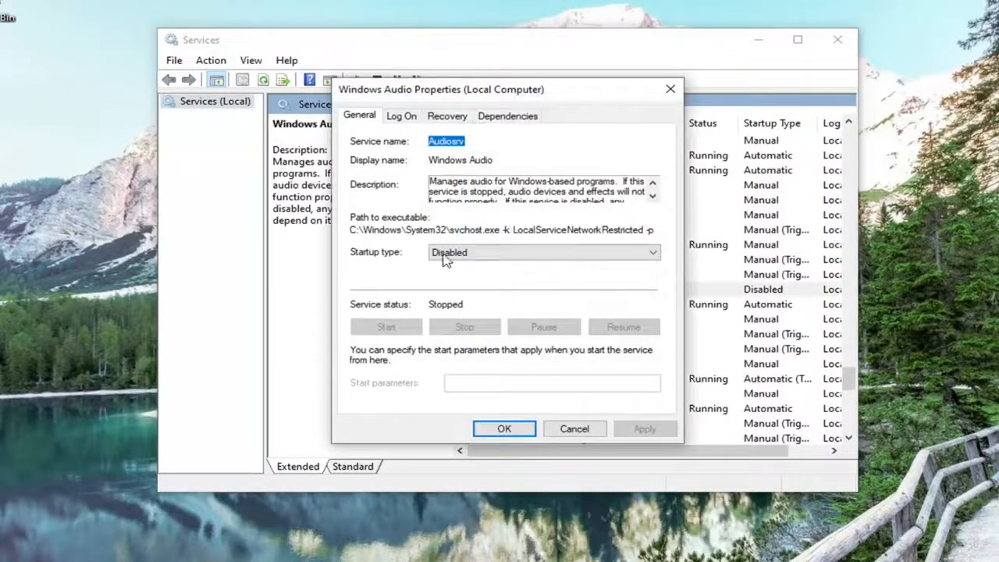
pyautogui.click(543, 253)
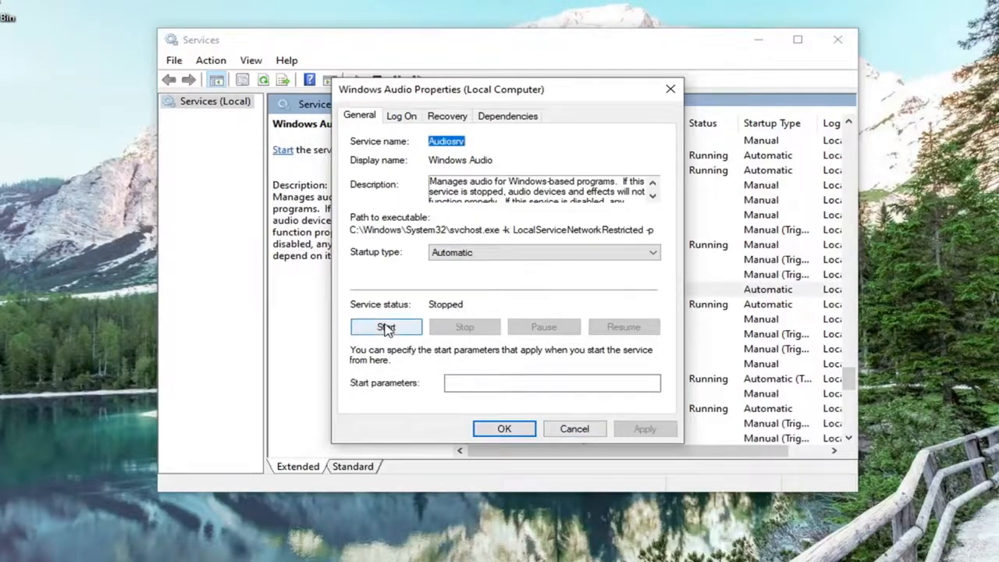
pyautogui.click(387, 326)
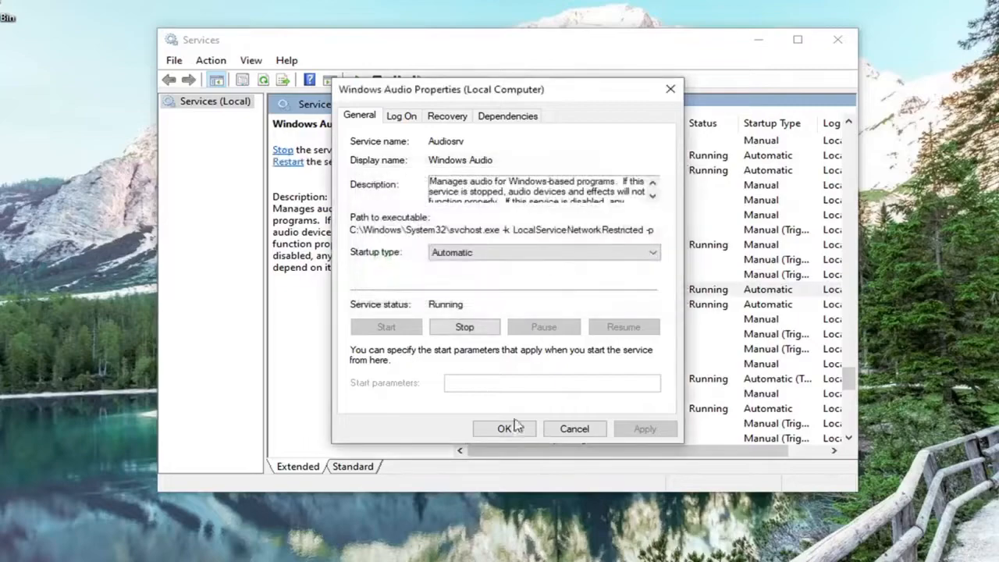
pyautogui.click(504, 427)
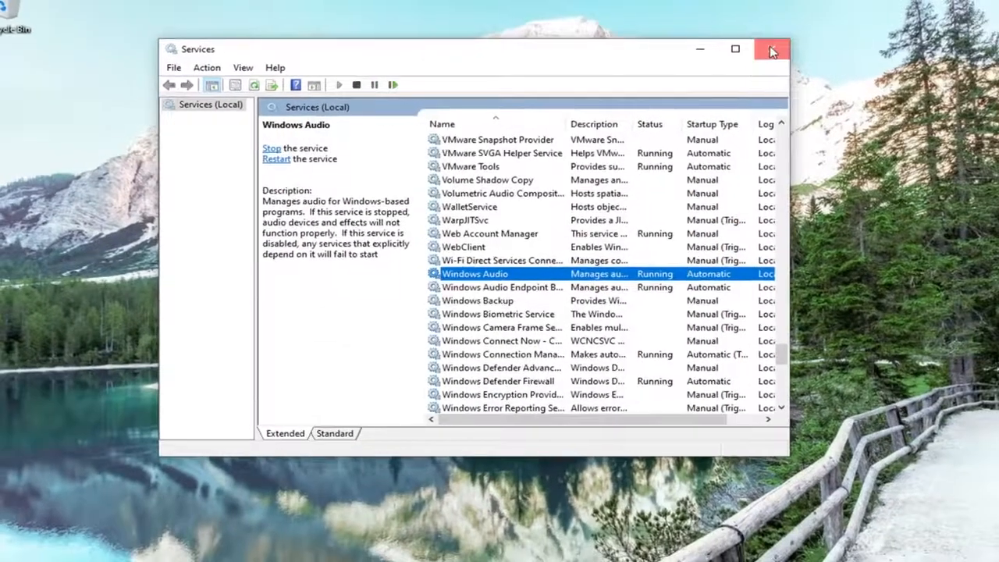
# Close Services and raise the High Definition Audio Device speaker volume from 0 to 4
pyautogui.click(771, 48)
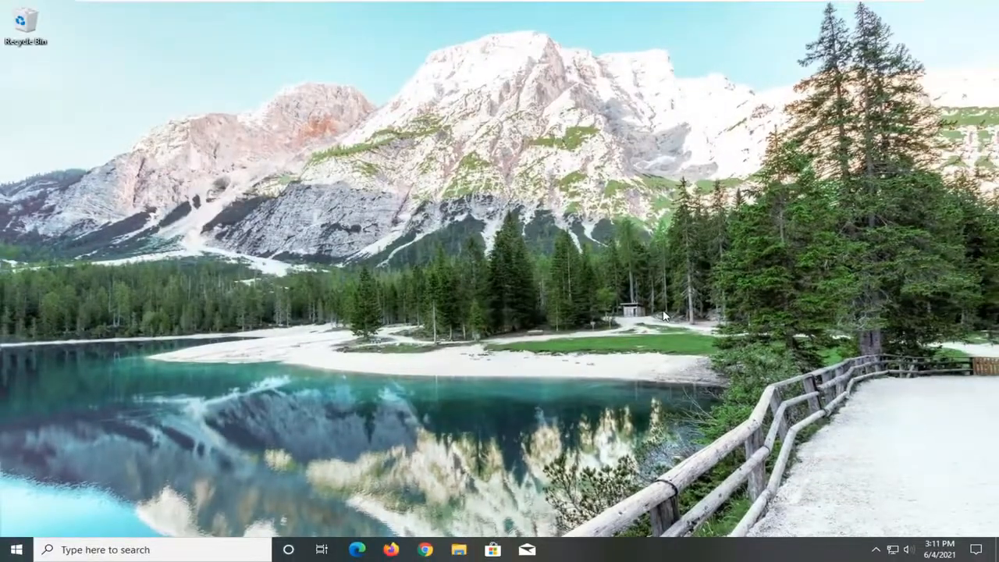
pyautogui.moveTo(897, 559)
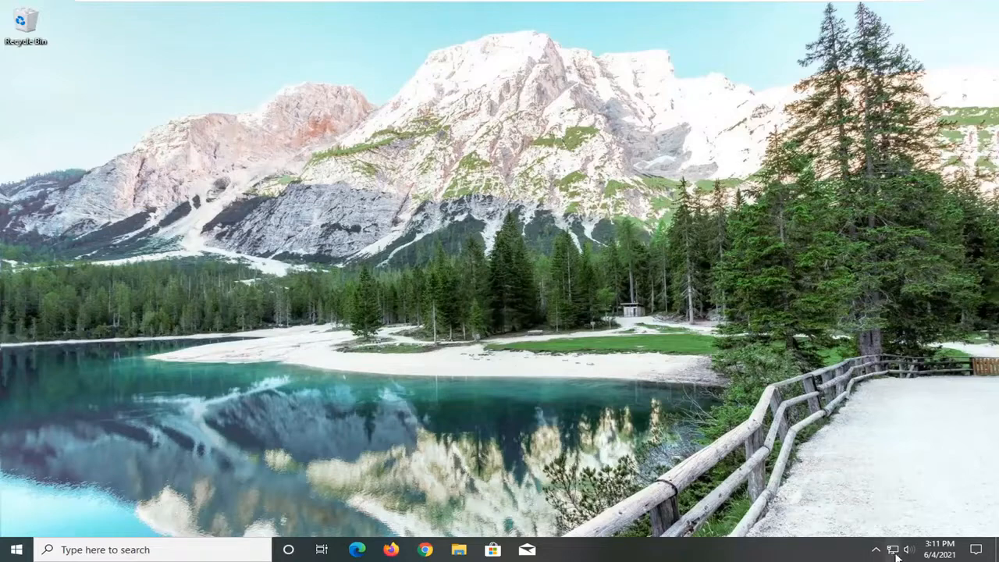
pyautogui.click(908, 549)
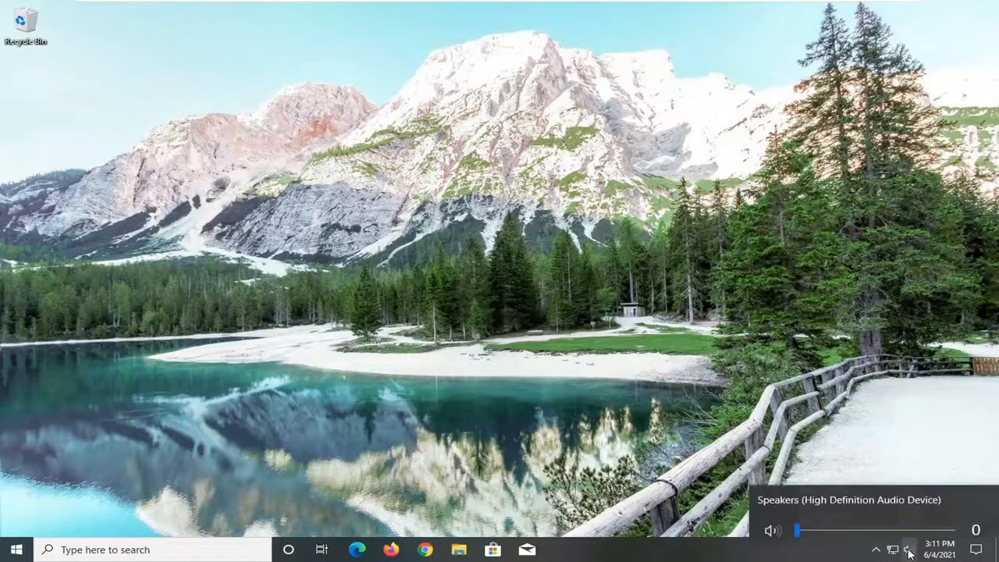
pyautogui.moveTo(797, 531); pyautogui.dragTo(805, 519)
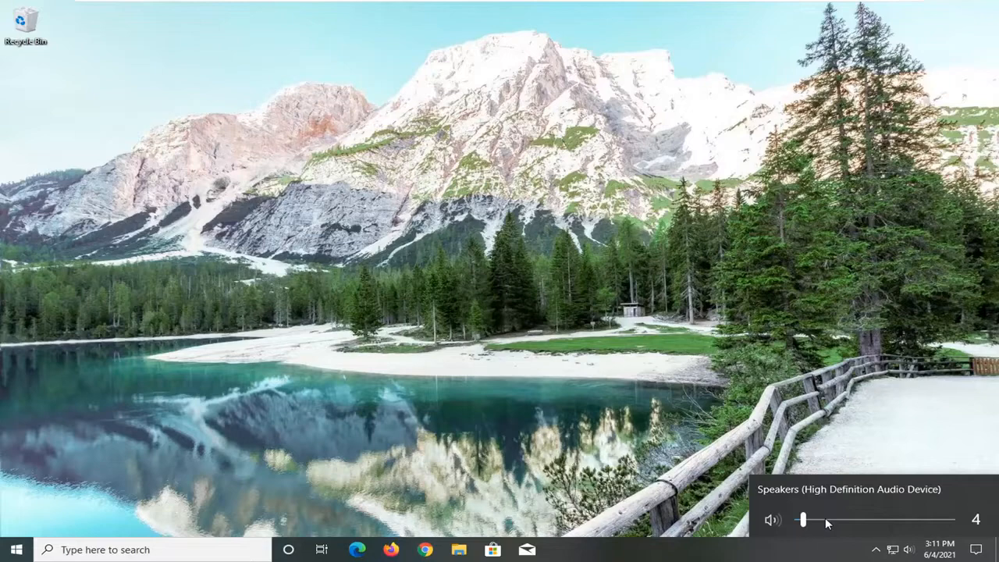